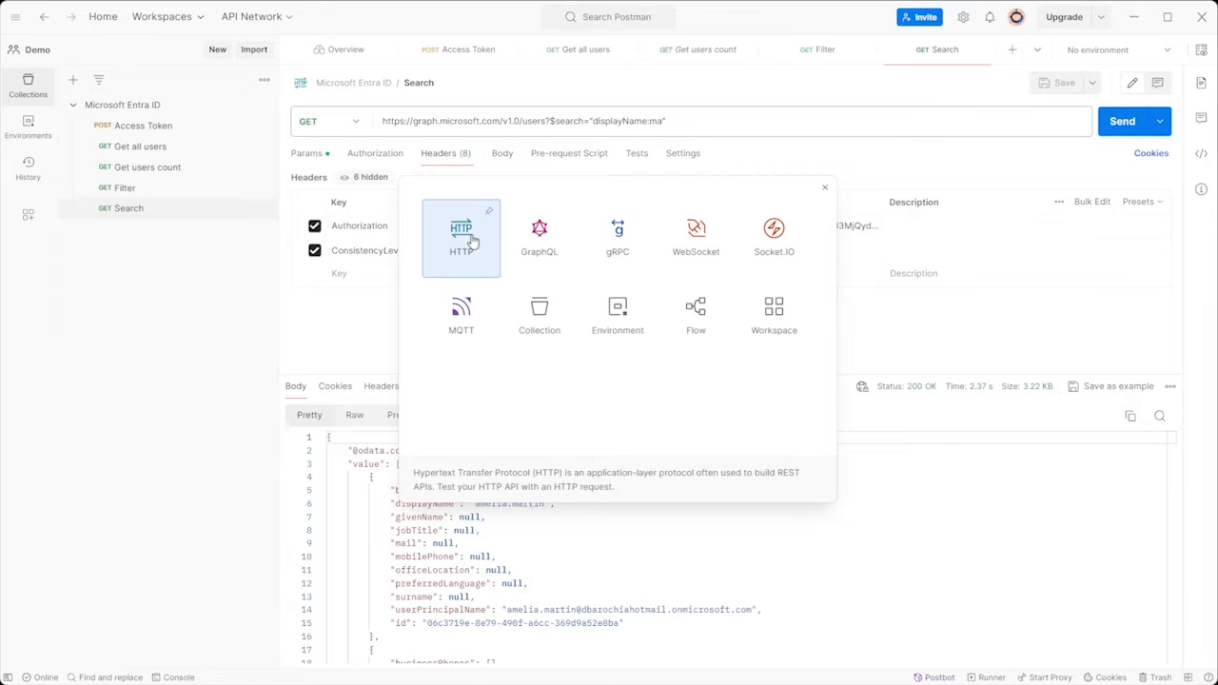
# - Create a new HTTP request and save it as 'Create-Users' in the Microsoft Entra ID collection
pyautogui.click(461, 236)
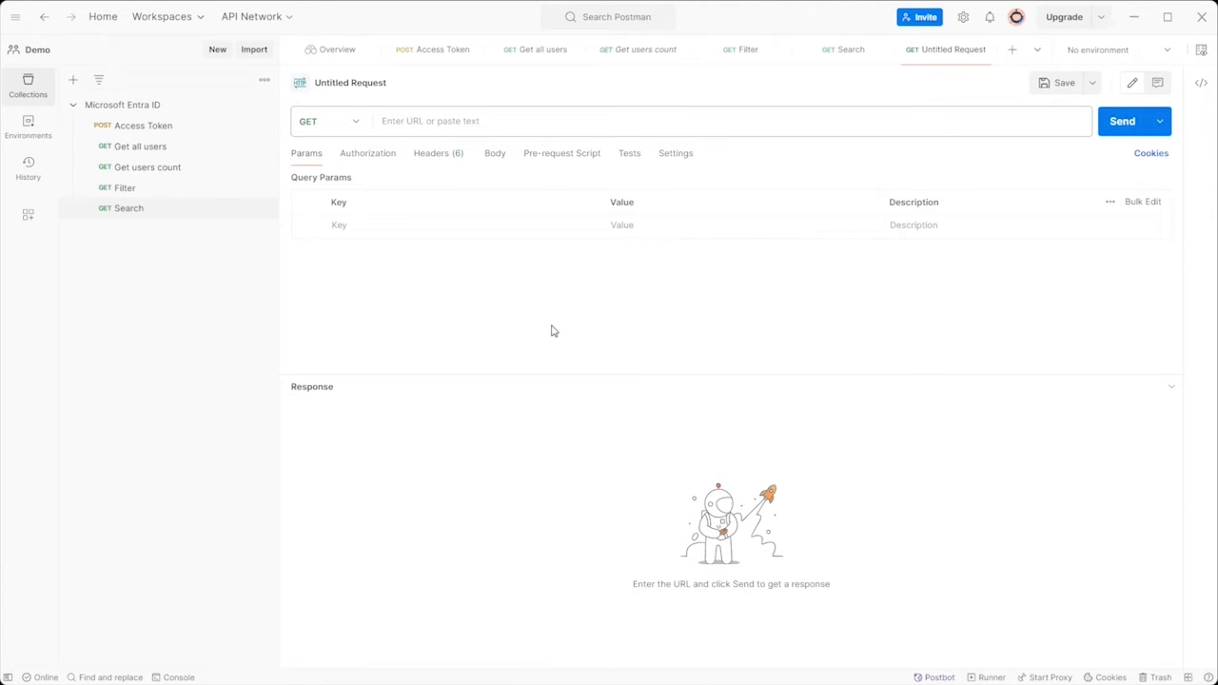
pyautogui.click(1056, 83)
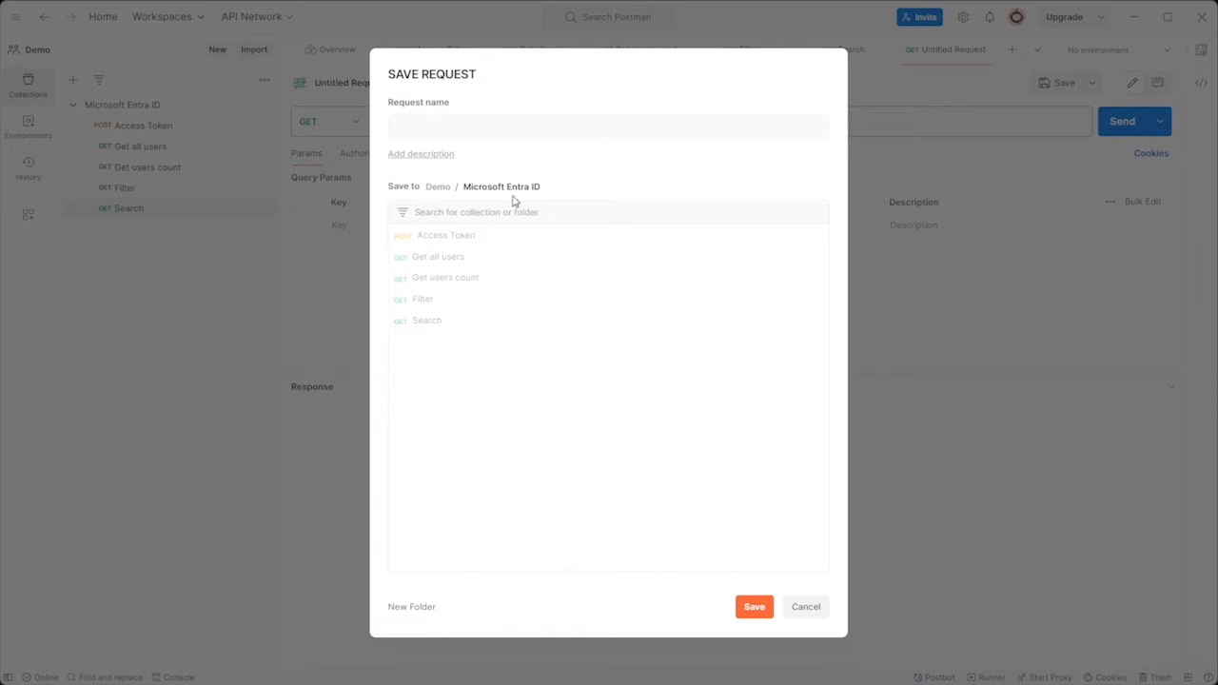
pyautogui.write('Create-Users')
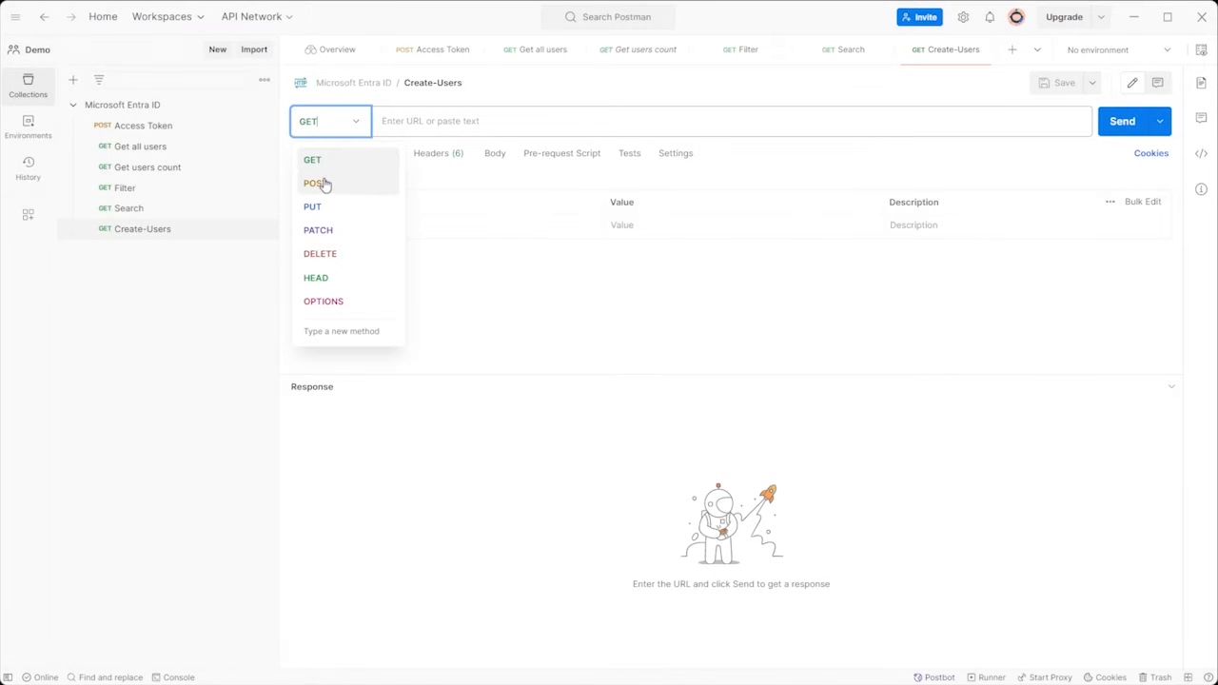
pyautogui.click(312, 182)
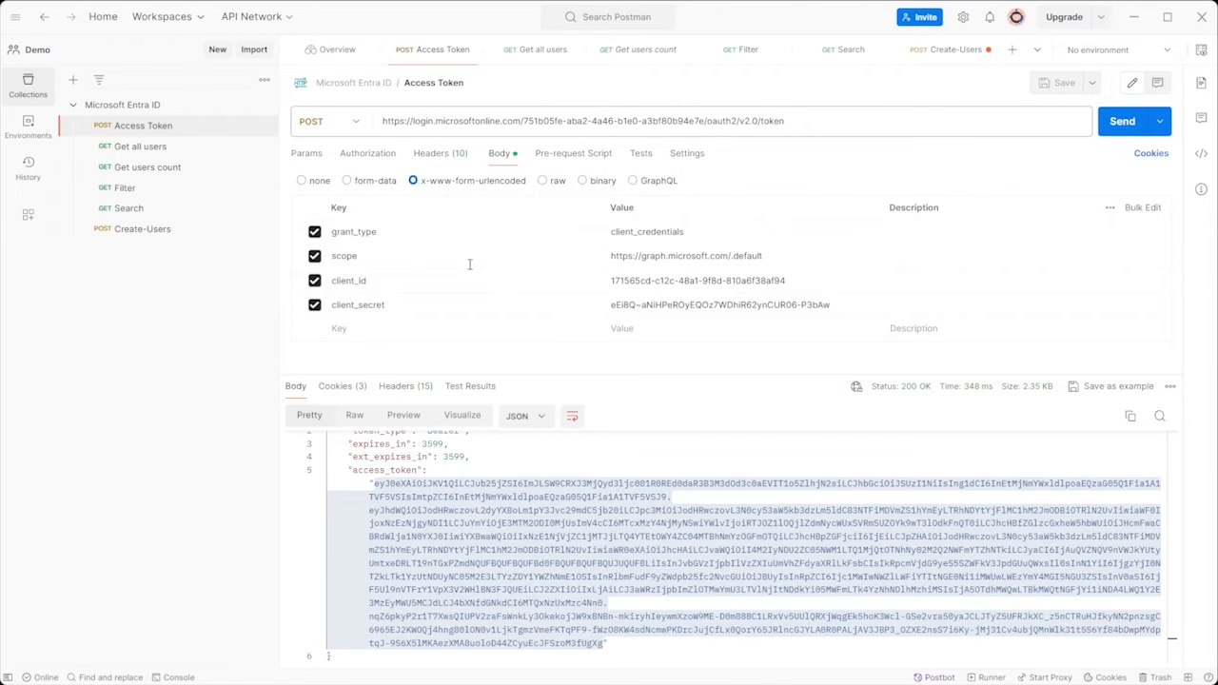
pyautogui.click(948, 49)
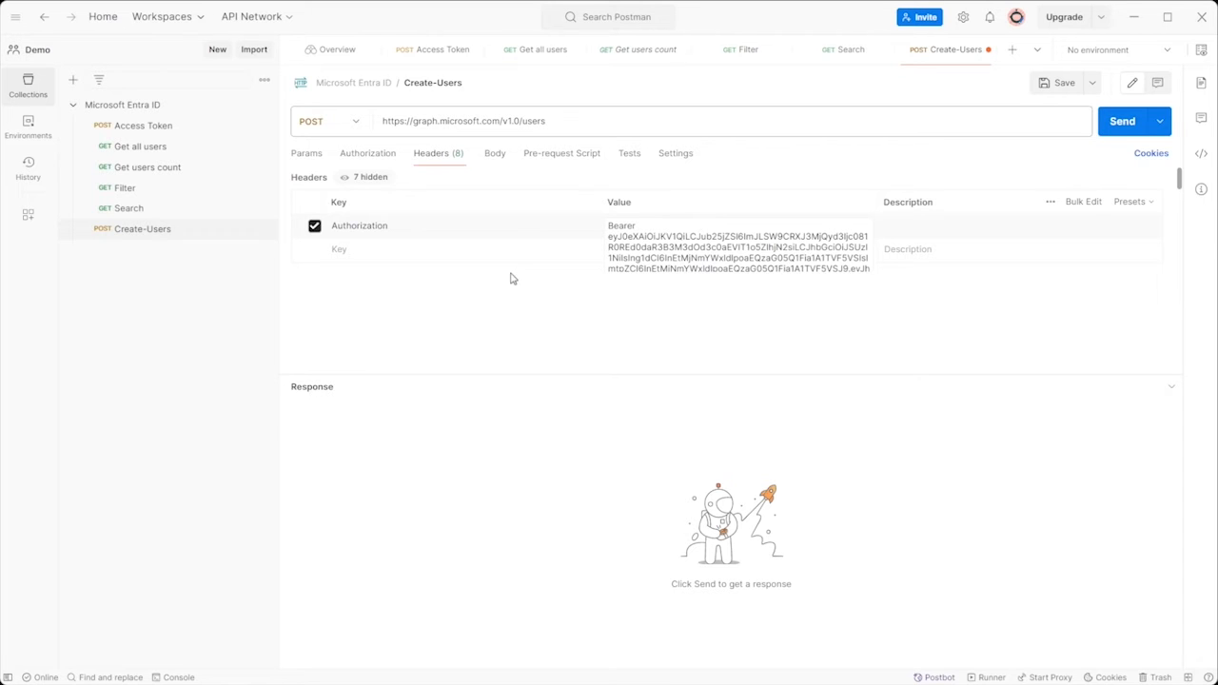
pyautogui.moveTo(468, 278)
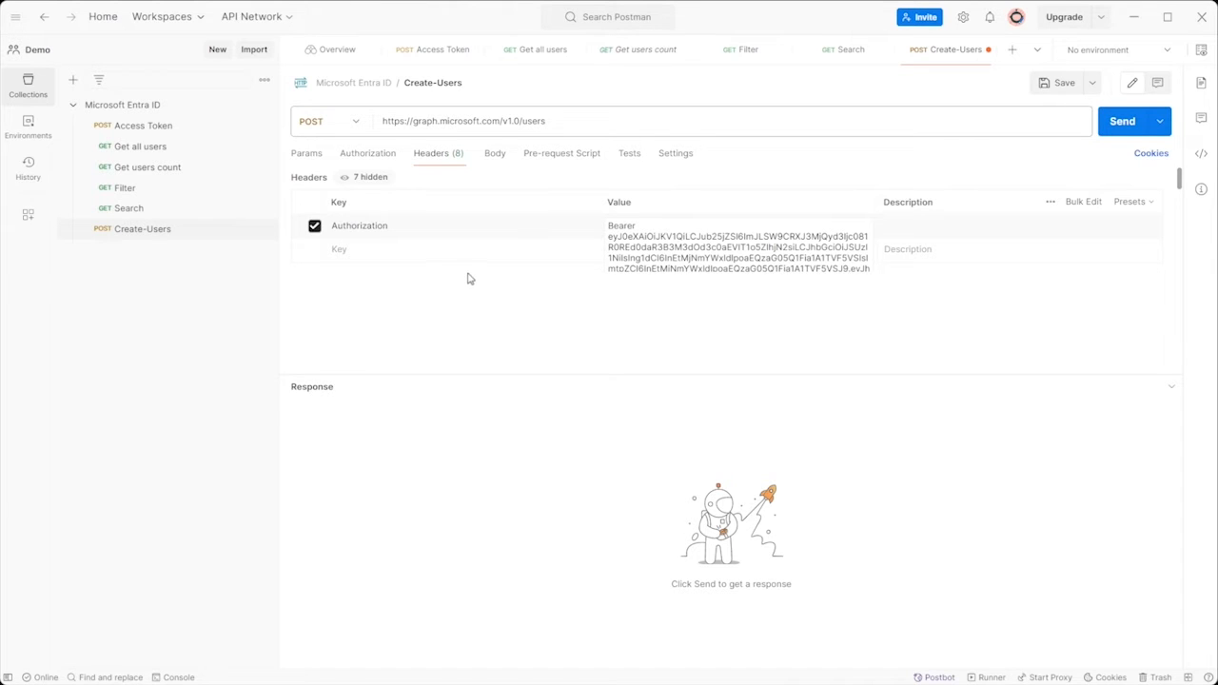
pyautogui.moveTo(464, 274)
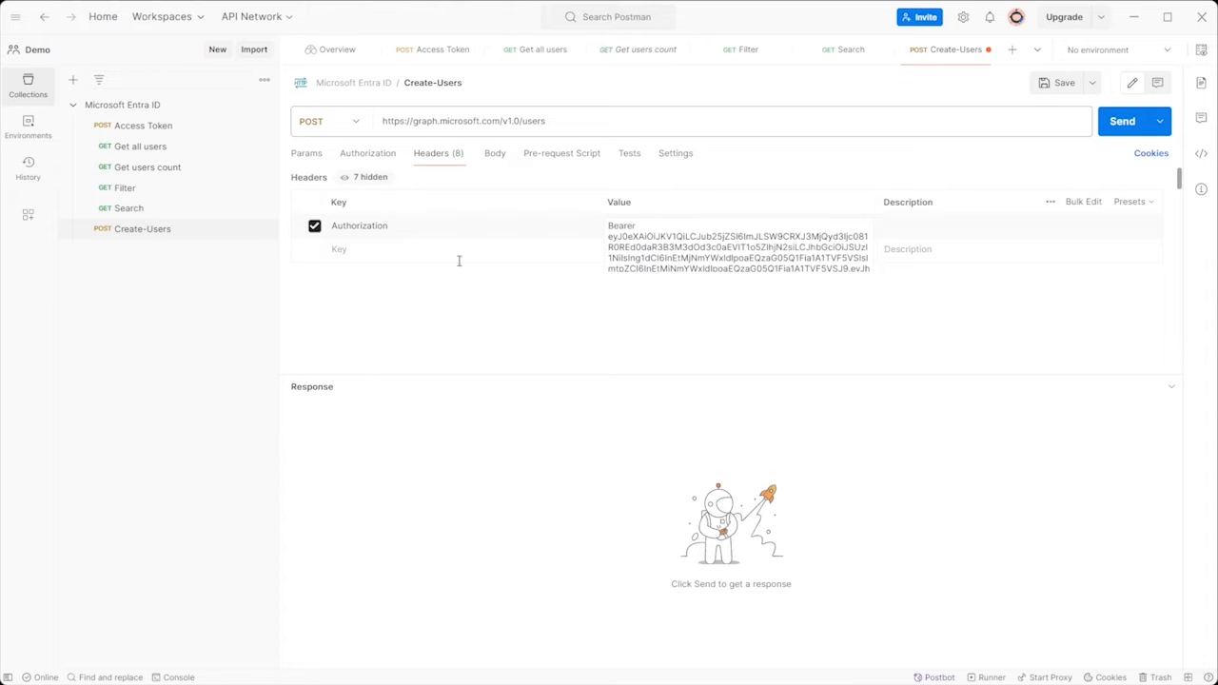
# - Add a Content-Type header set to application/json
pyautogui.click(453, 250)
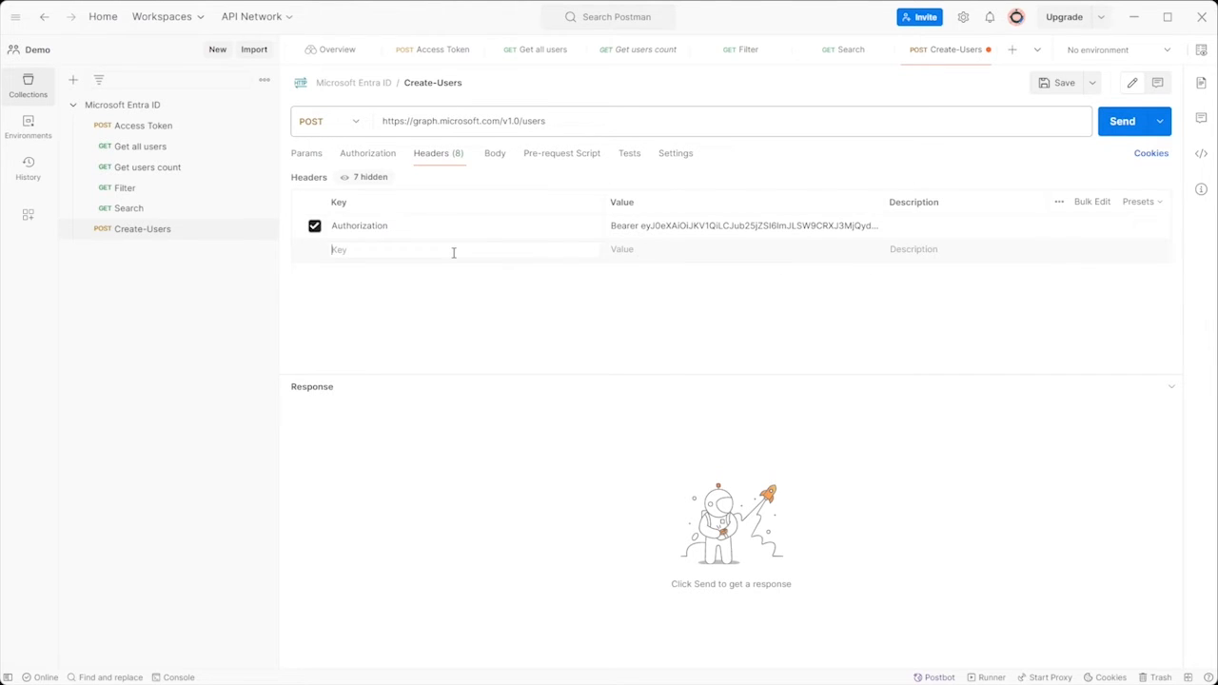
pyautogui.write('Content-Type')
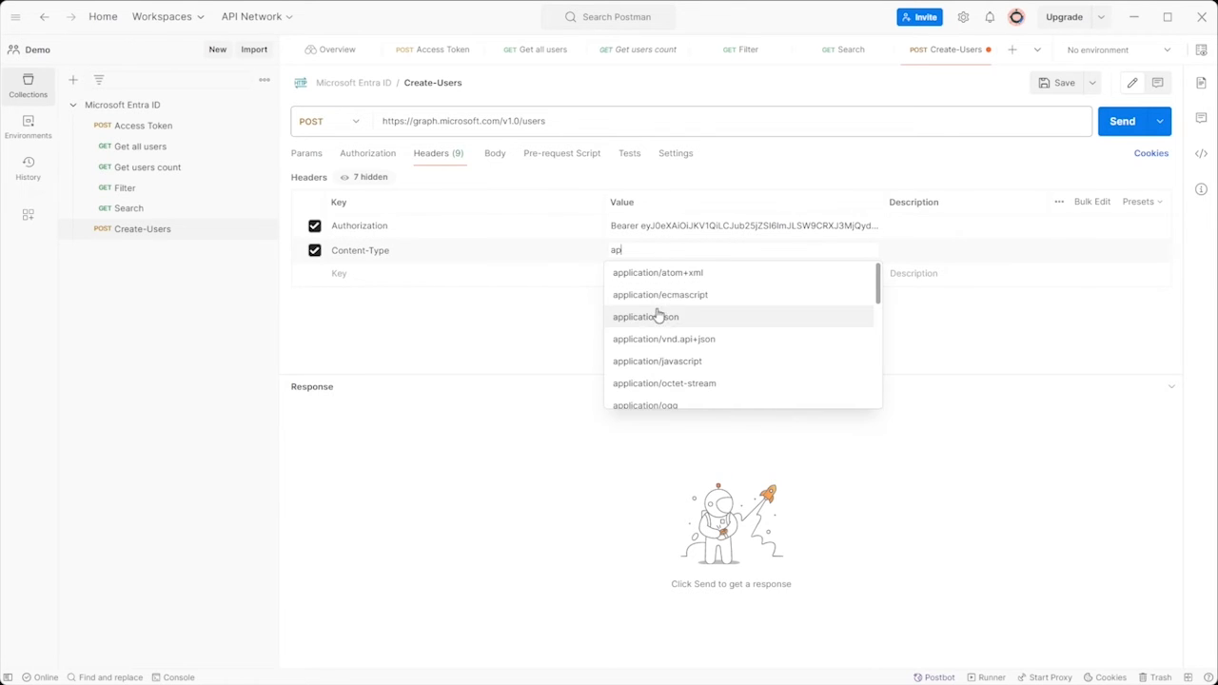
pyautogui.click(495, 153)
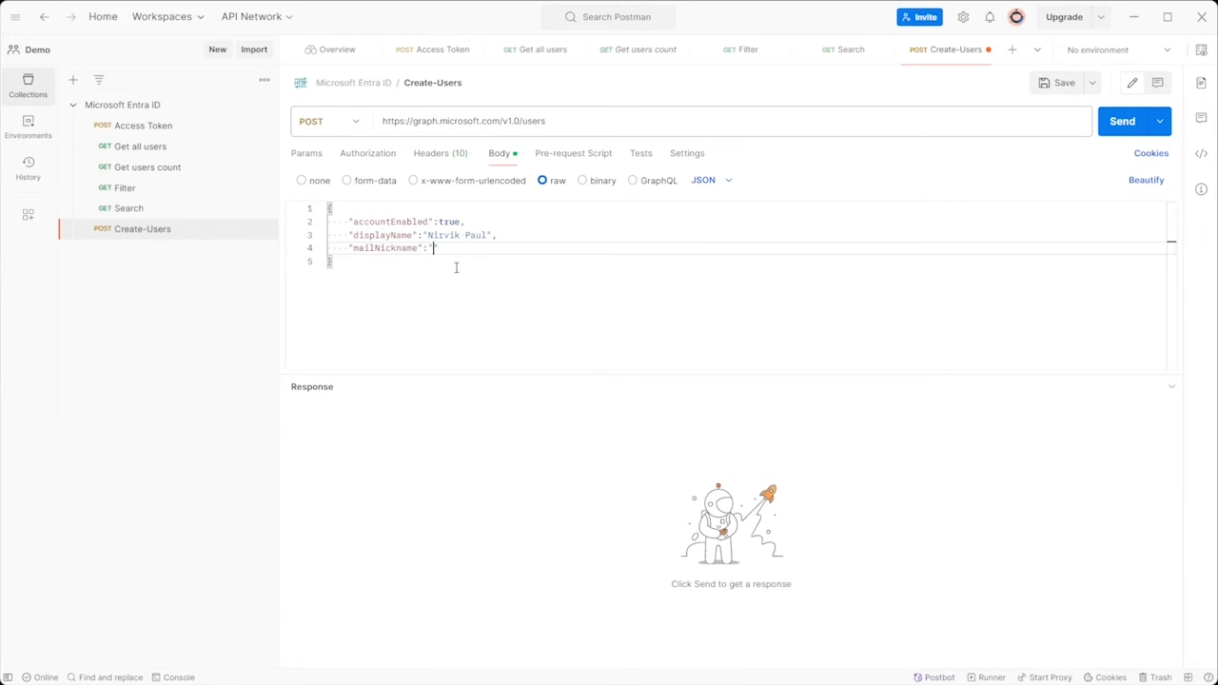
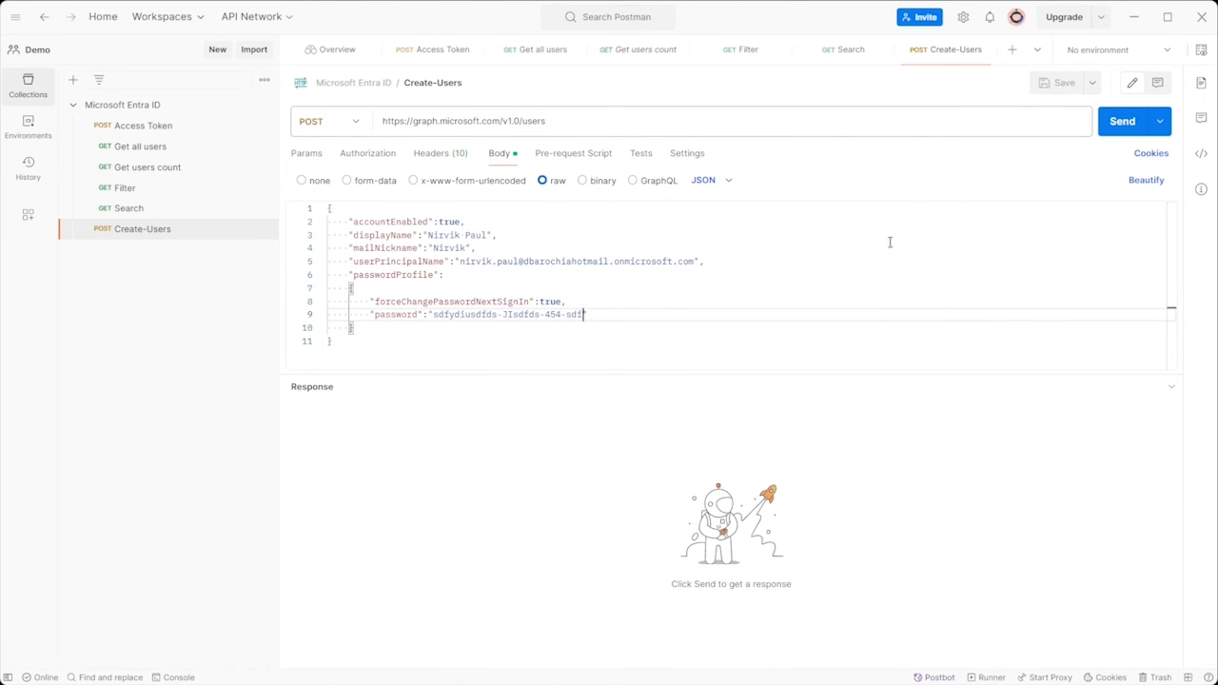
# - Send the request and receive a 201 Created response with the new user
pyautogui.click(1123, 122)
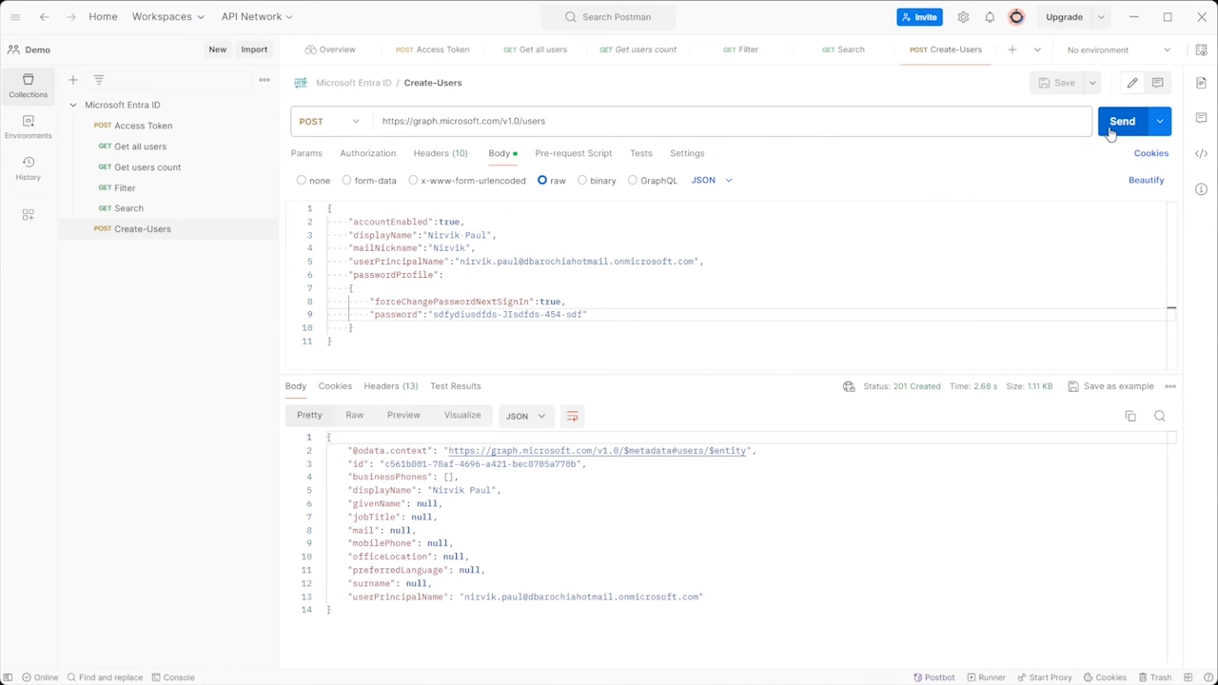